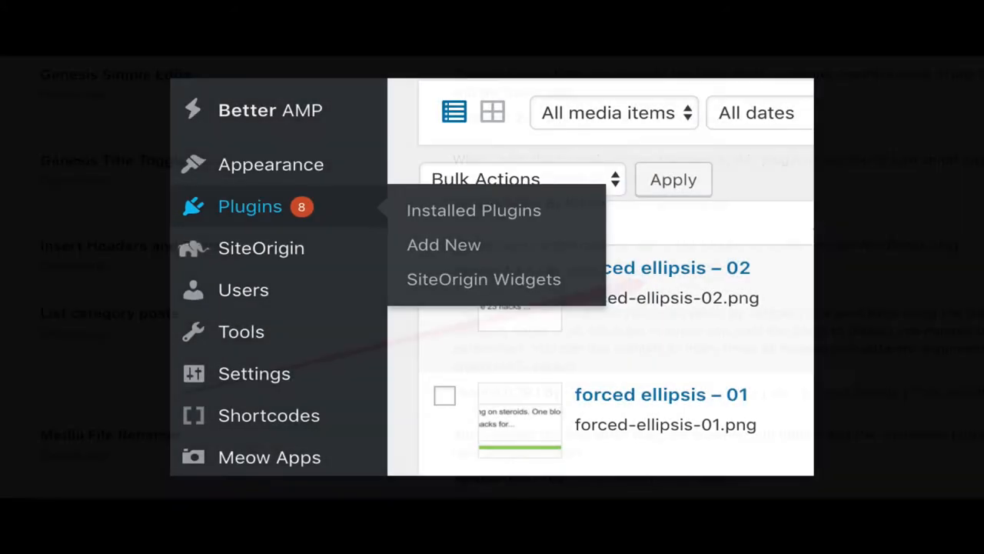
Open the Insert Headers and Footers details from Installed Plugins, showing compatibility up to 4.9.8
{"action": "left_click", "coordinate": [473, 210]}
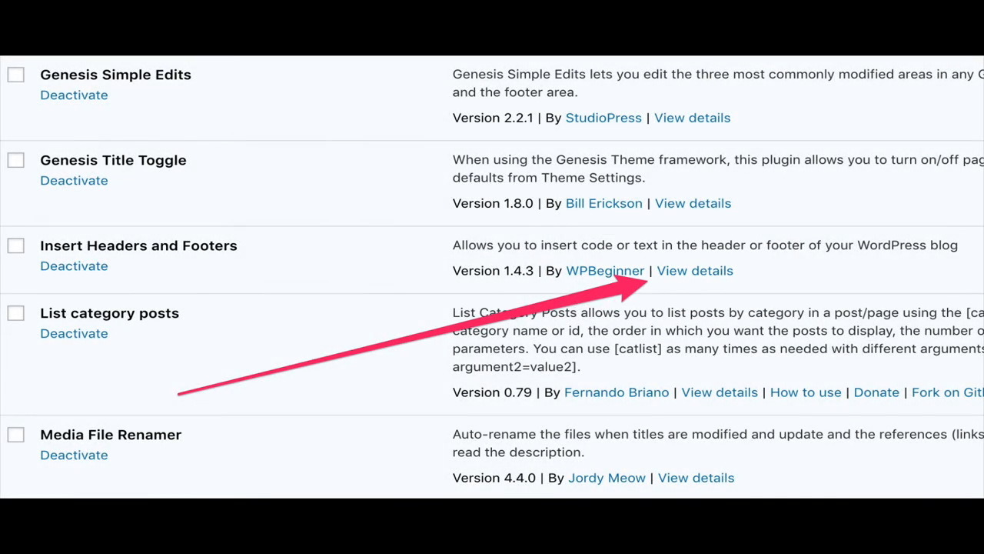
{"action": "left_click", "coordinate": [694, 270]}
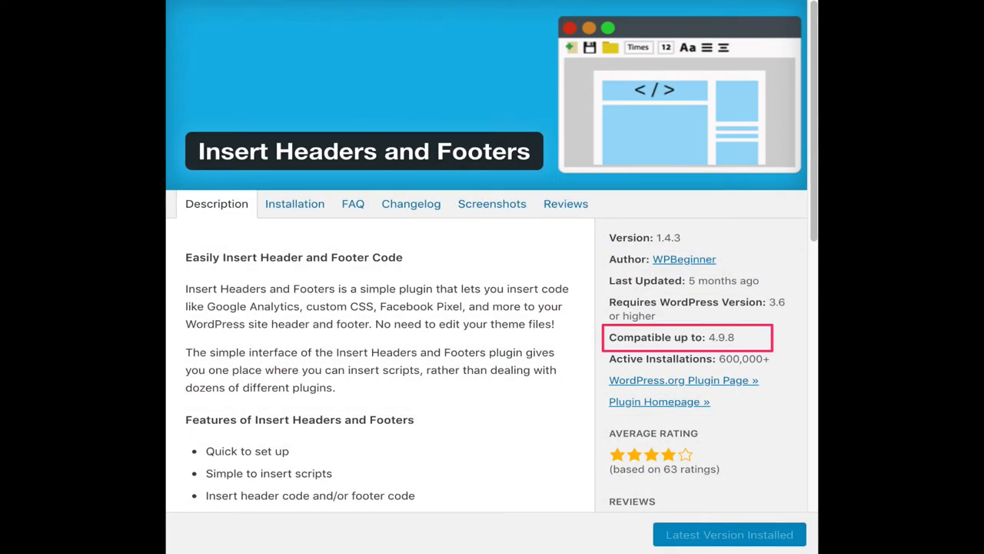